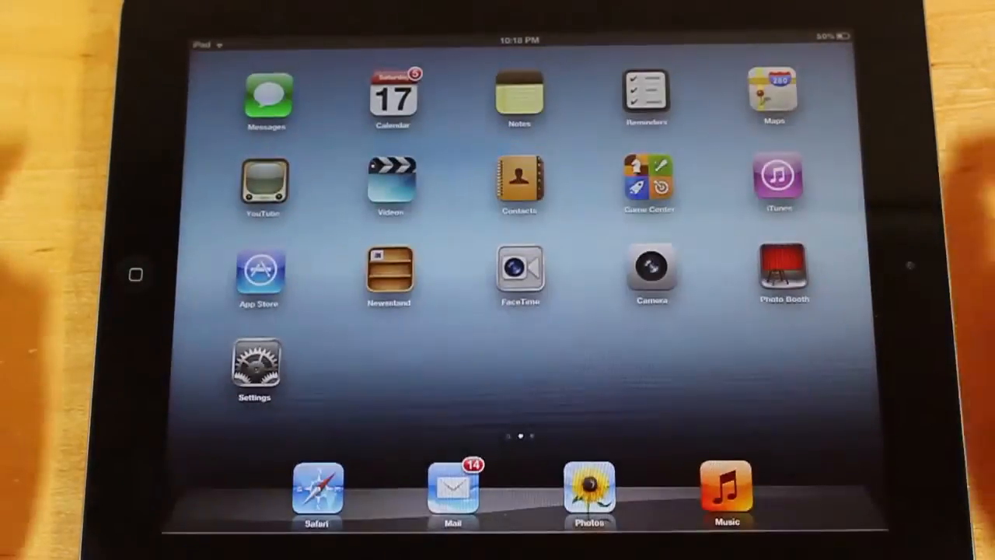
- Launch Notes from the Home Screen so a blank new note is ready
click(518, 96)
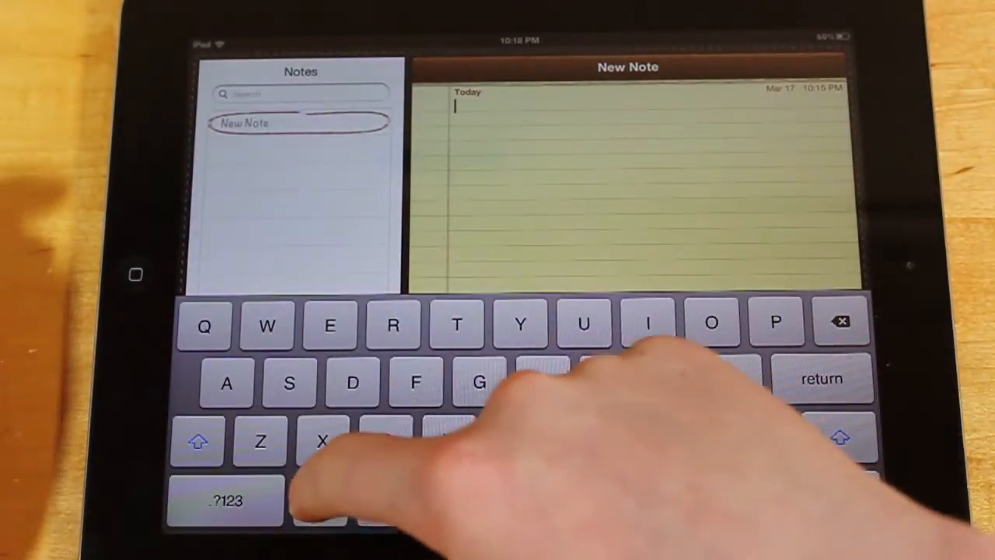
- Dictate "I am making a note on my new iPad." into the note by voice
click(318, 501)
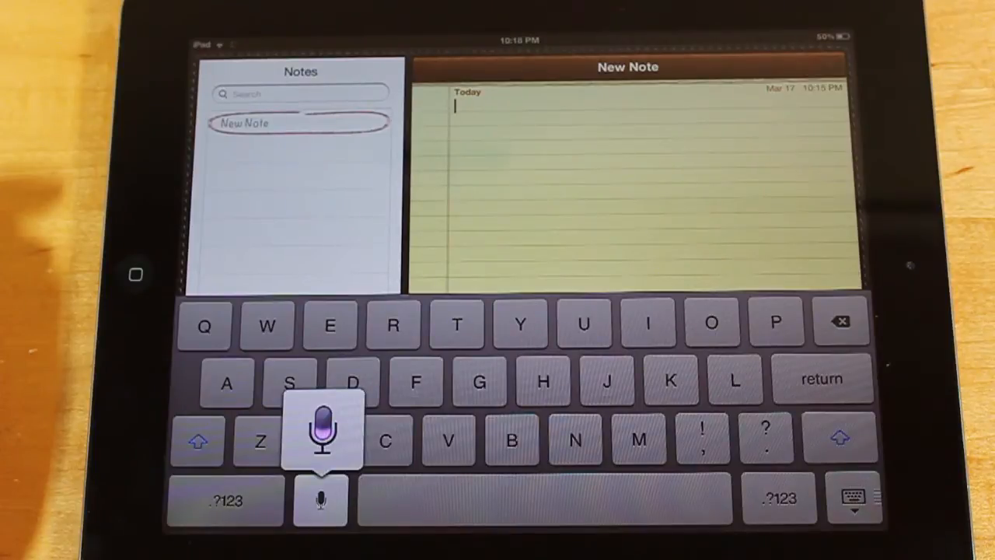
text(I am making a note on my new iPad.)
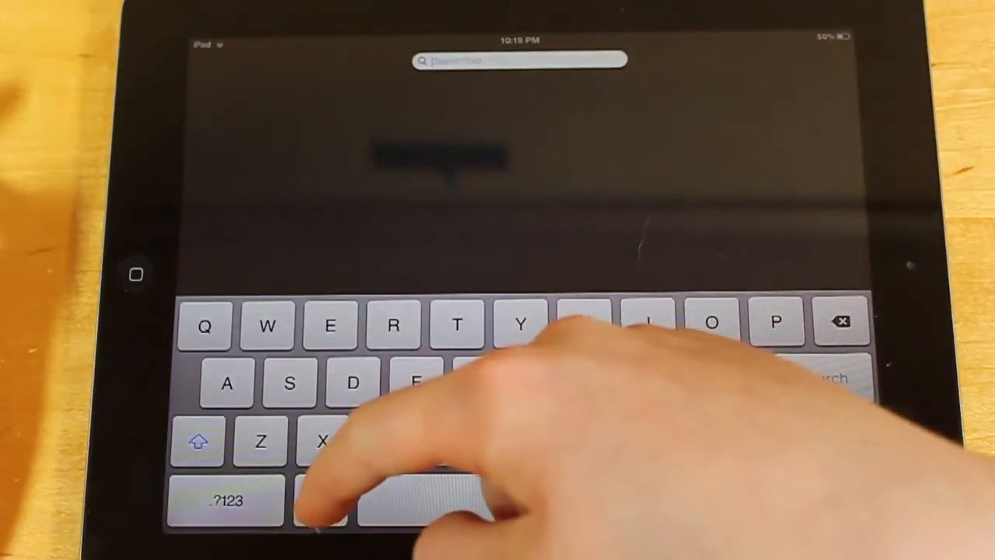
- Dictate "Safari" by voice as the Spotlight search query
click(317, 508)
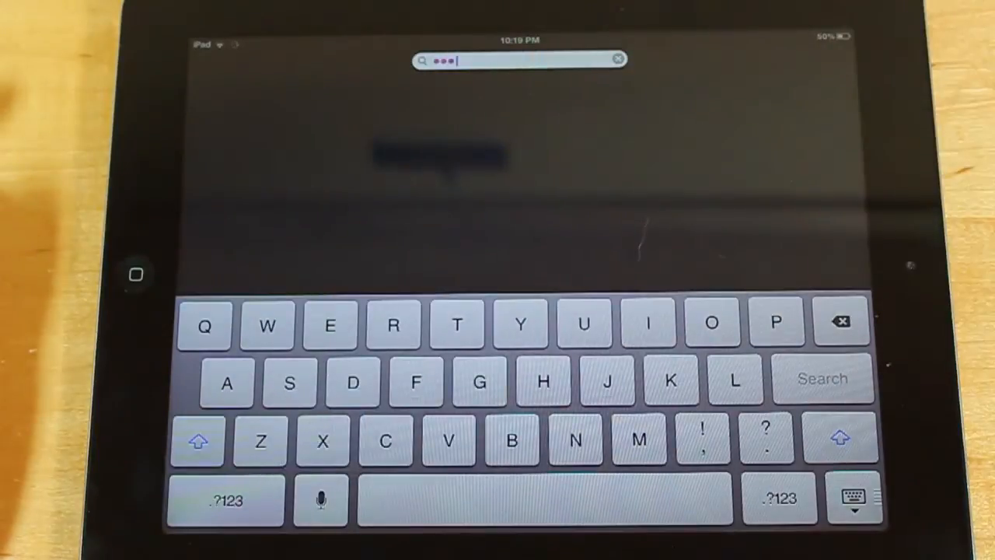
text(Safari)
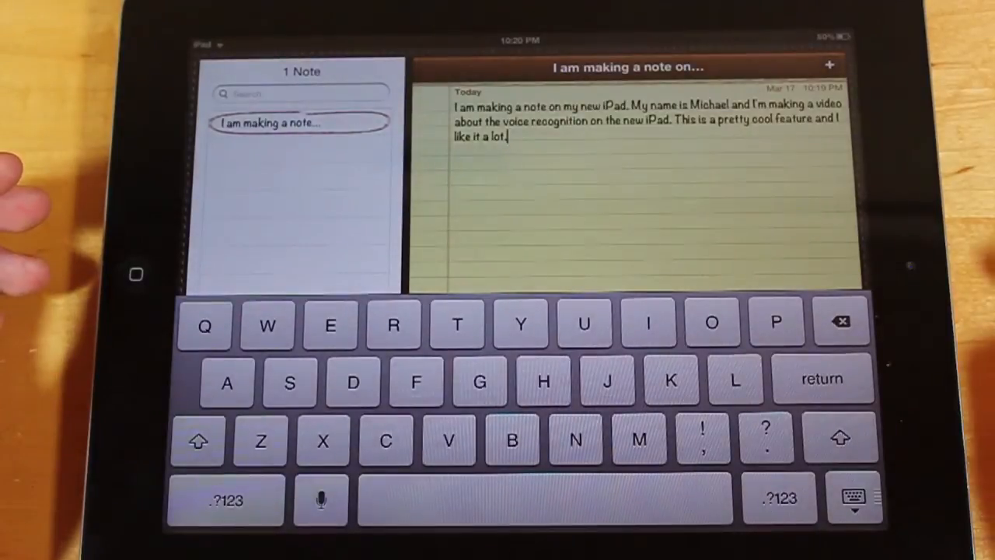
- Start voice dictation again to add the remaining voice-recognition sentences to the note
click(318, 499)
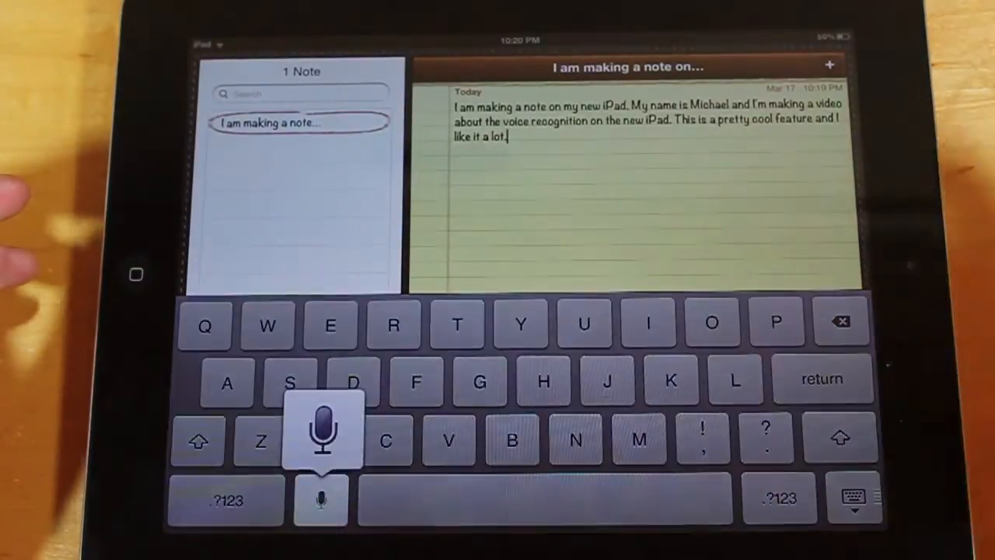